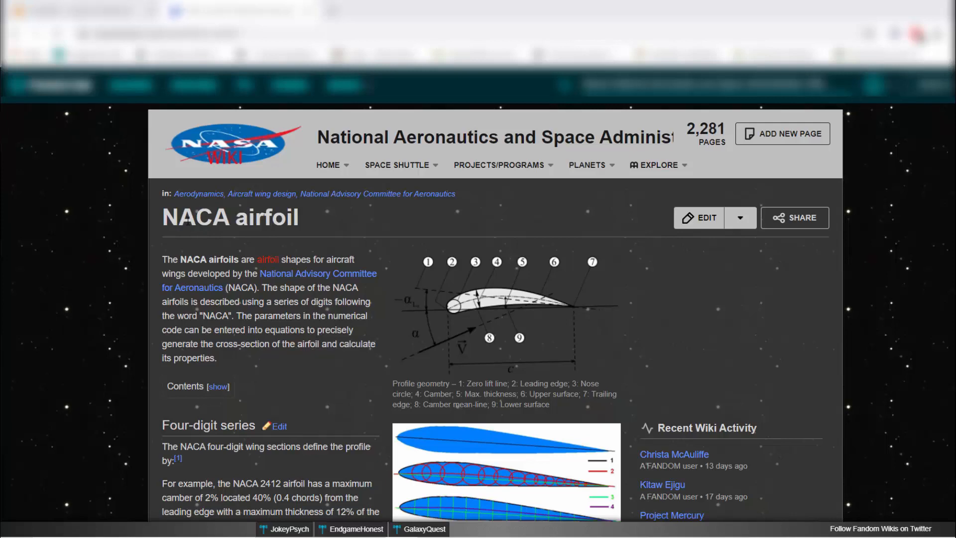
pyautogui.moveTo(222, 241)
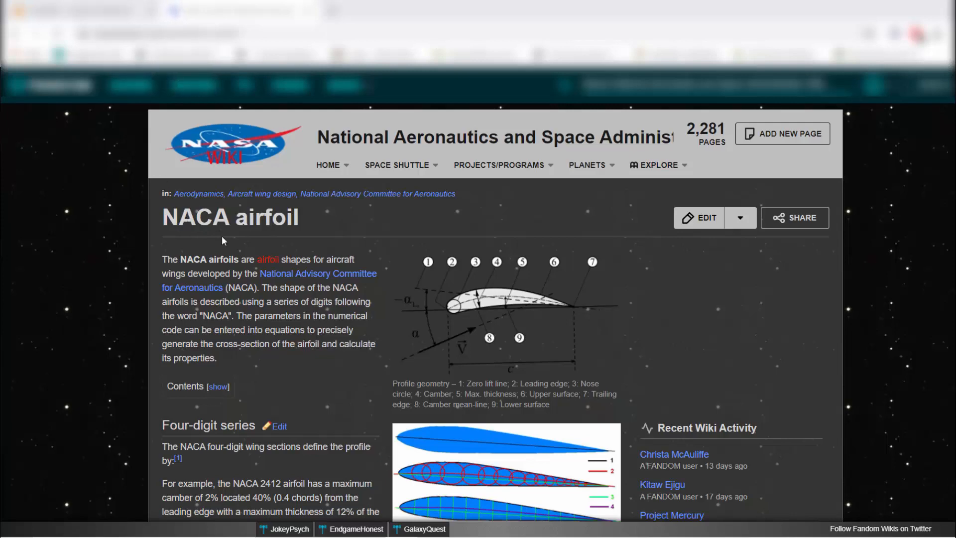
# Scroll the NACA airfoil article down to the four-digit thickness equation and variable definitions
pyautogui.scroll(-3)
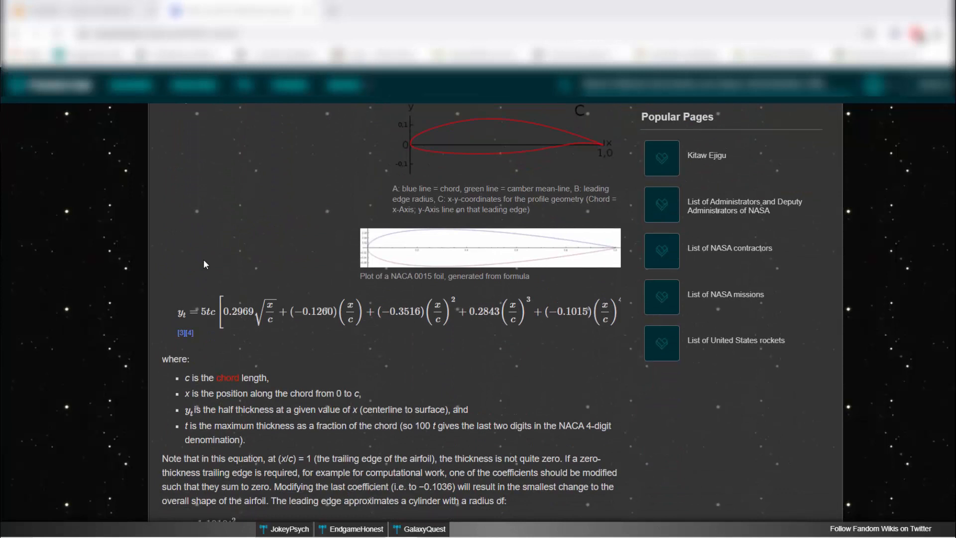
pyautogui.scroll(-3)
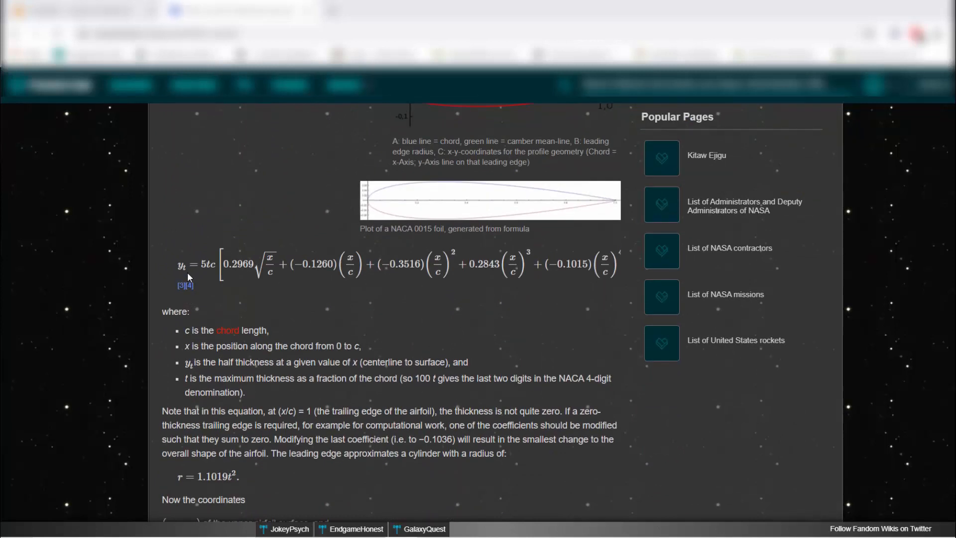
pyautogui.moveTo(203, 280)
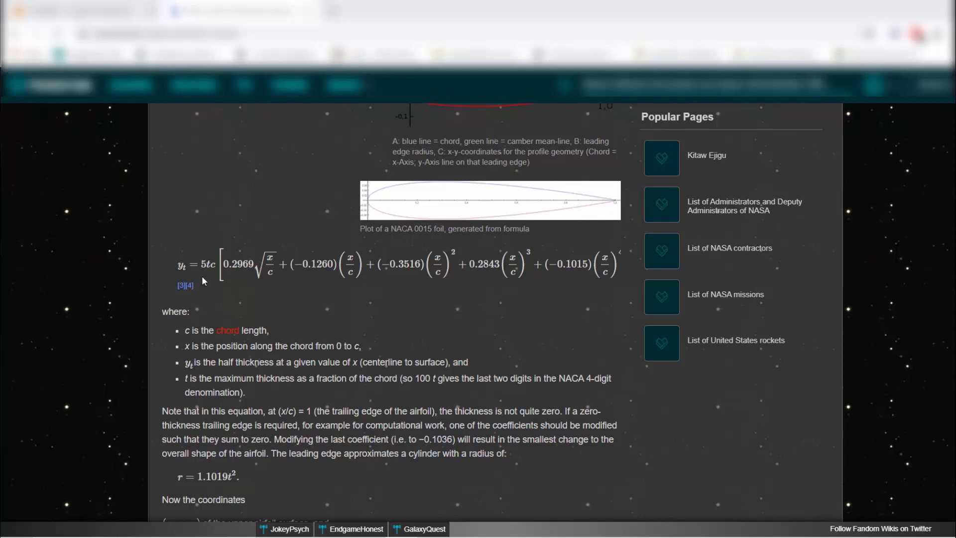
pyautogui.moveTo(185, 335)
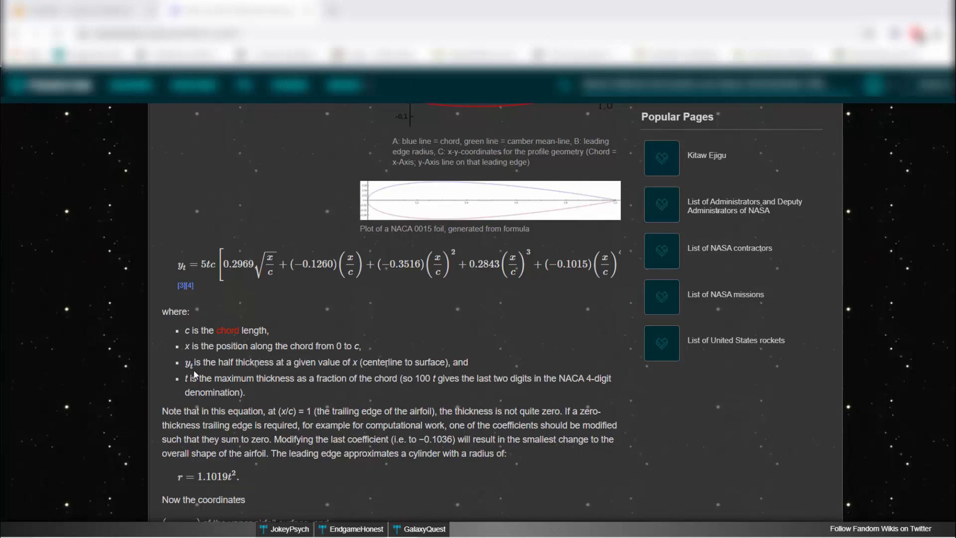
pyautogui.moveTo(262, 373)
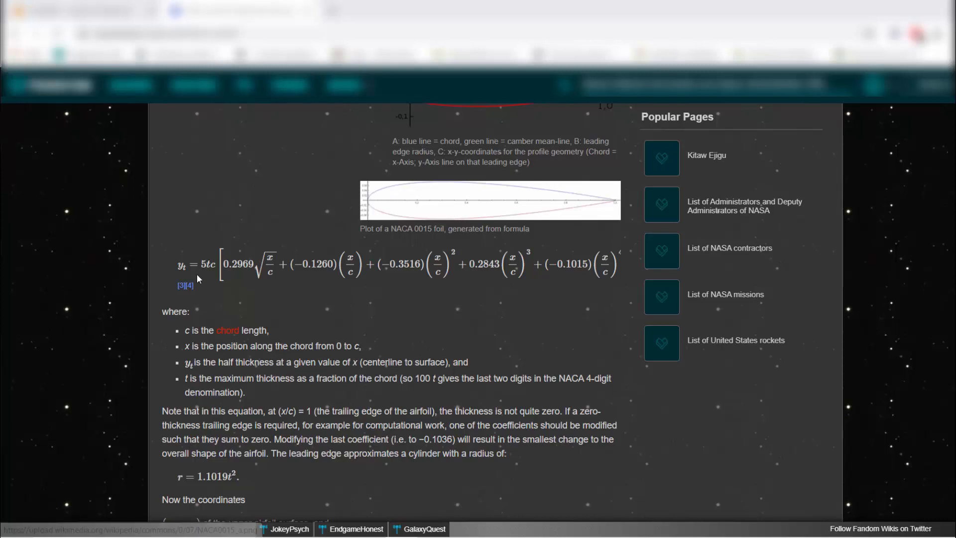
pyautogui.moveTo(440, 189)
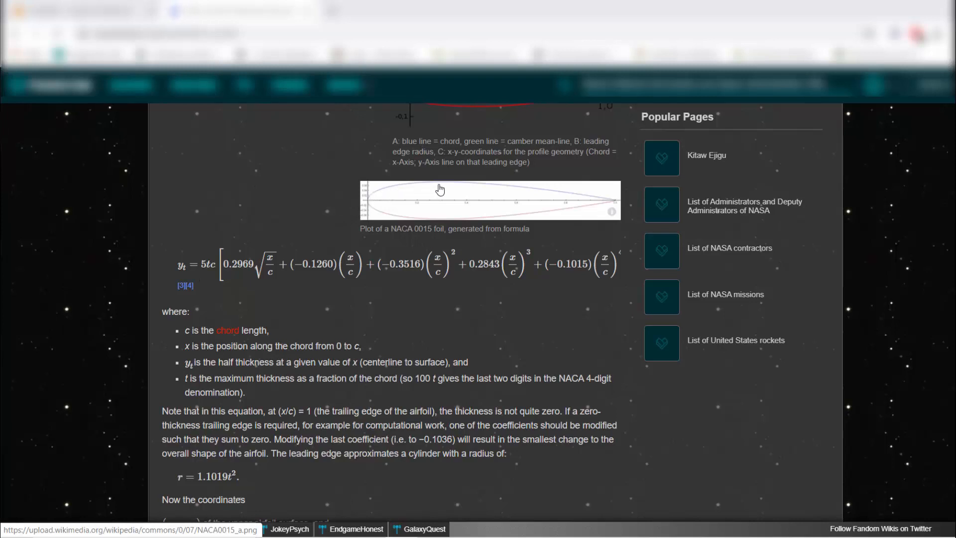
pyautogui.moveTo(367, 209)
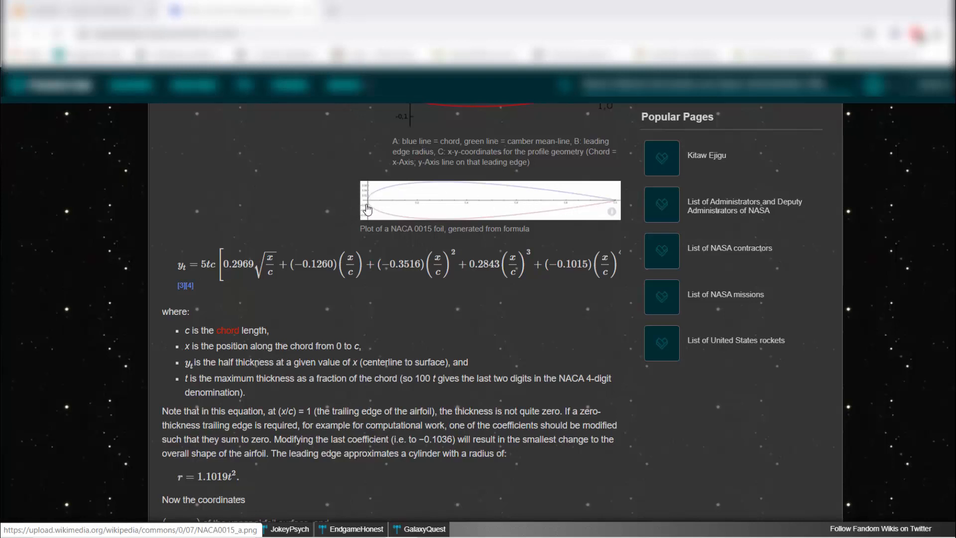
pyautogui.moveTo(611, 209)
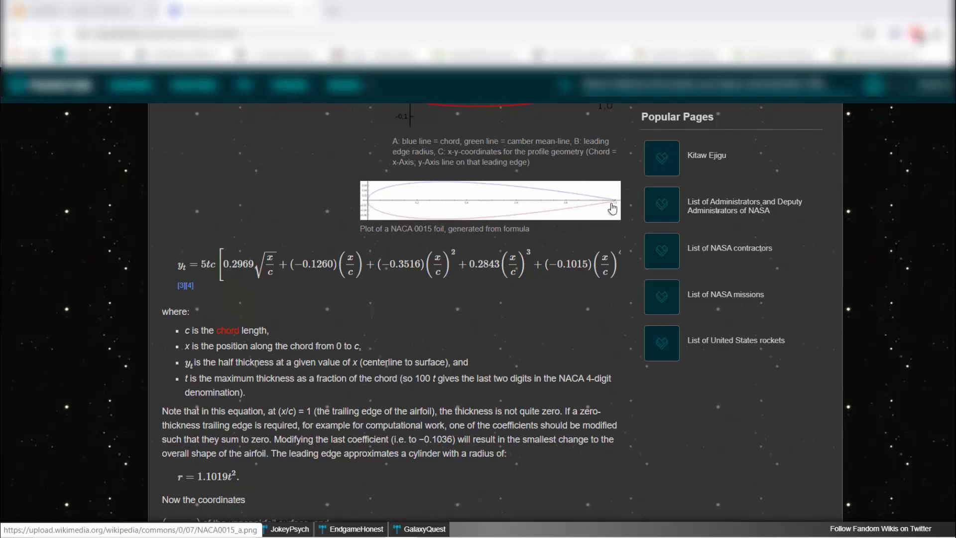
pyautogui.moveTo(607, 206)
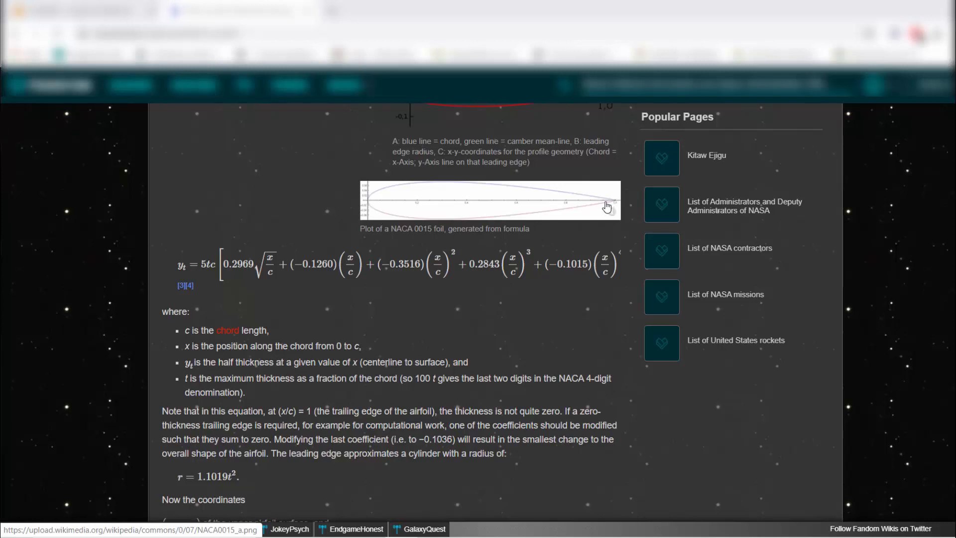
pyautogui.moveTo(368, 173)
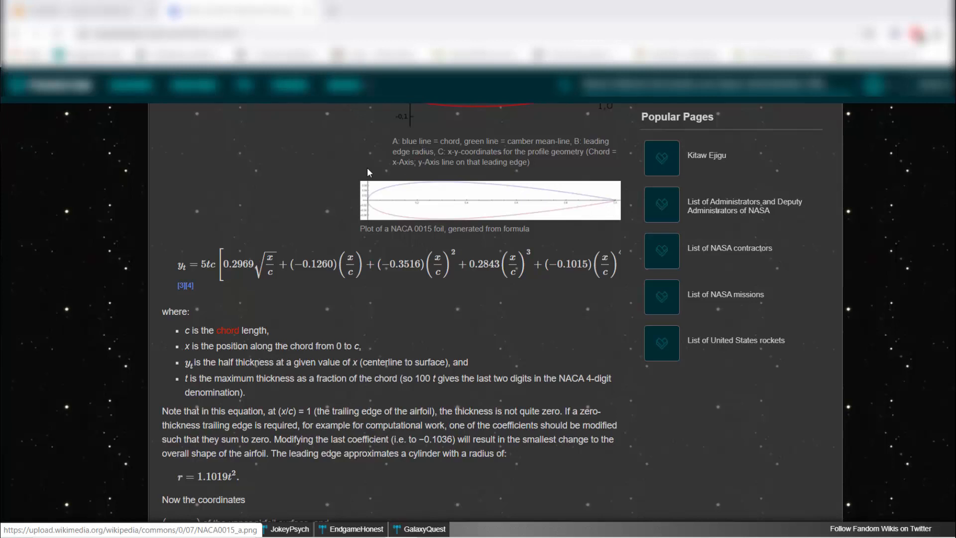
pyautogui.moveTo(238, 126)
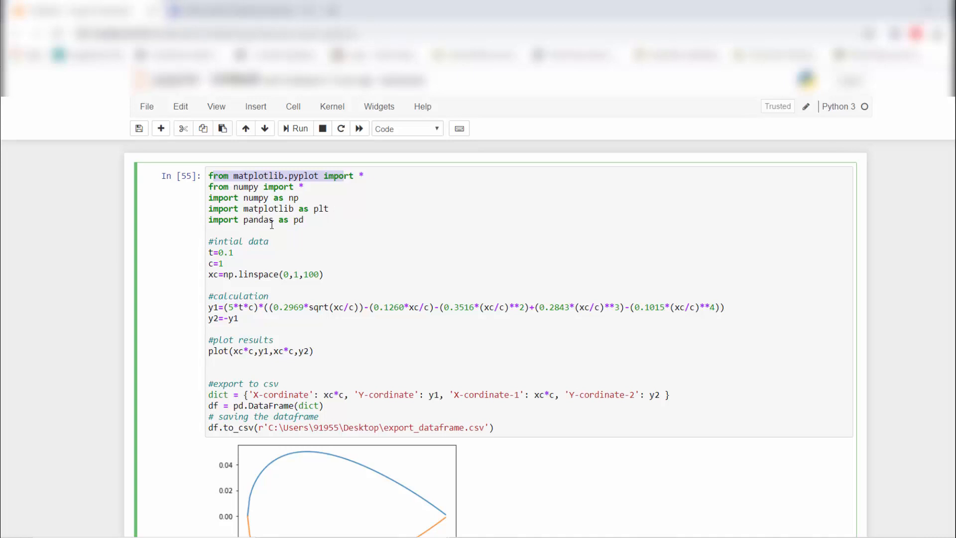
pyautogui.moveTo(314, 225)
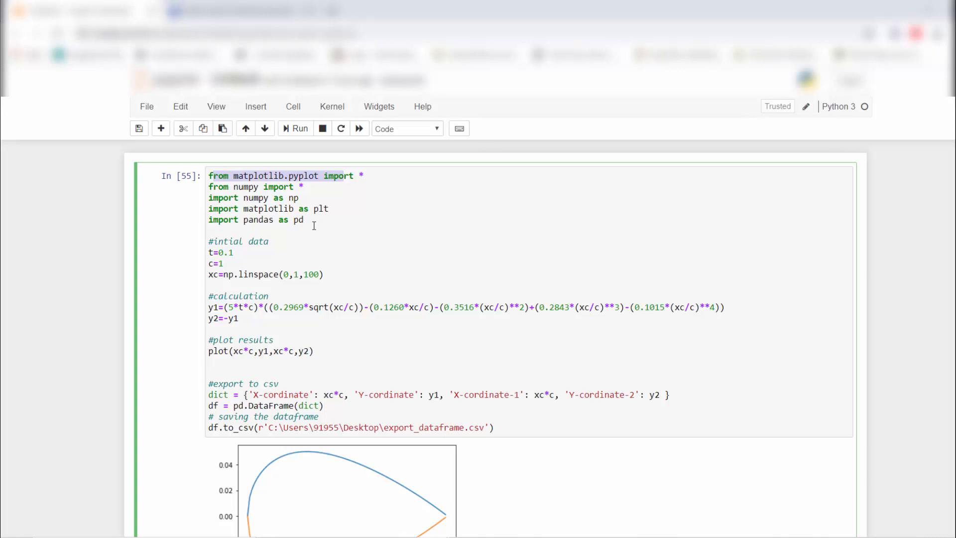
pyautogui.moveTo(268, 244)
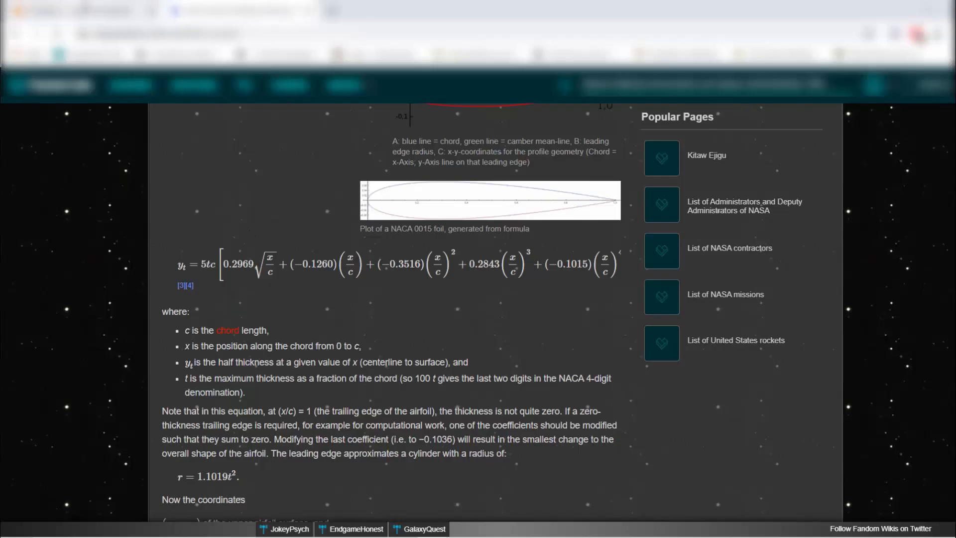
pyautogui.moveTo(612, 211)
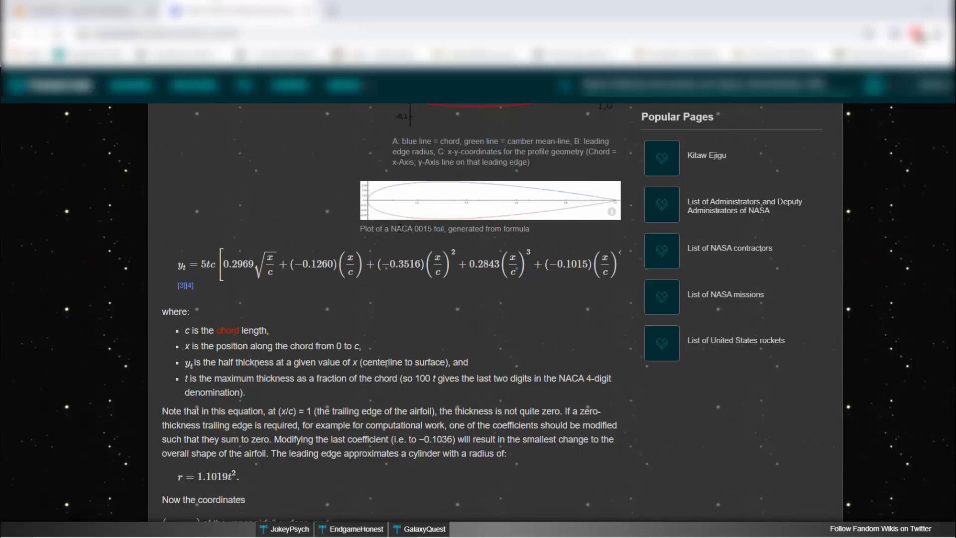
pyautogui.moveTo(469, 187)
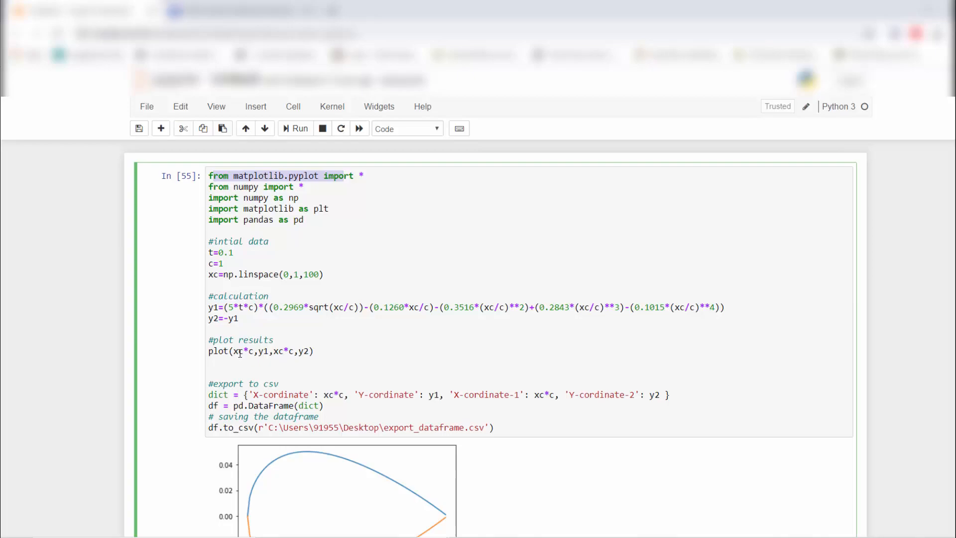
pyautogui.click(238, 10)
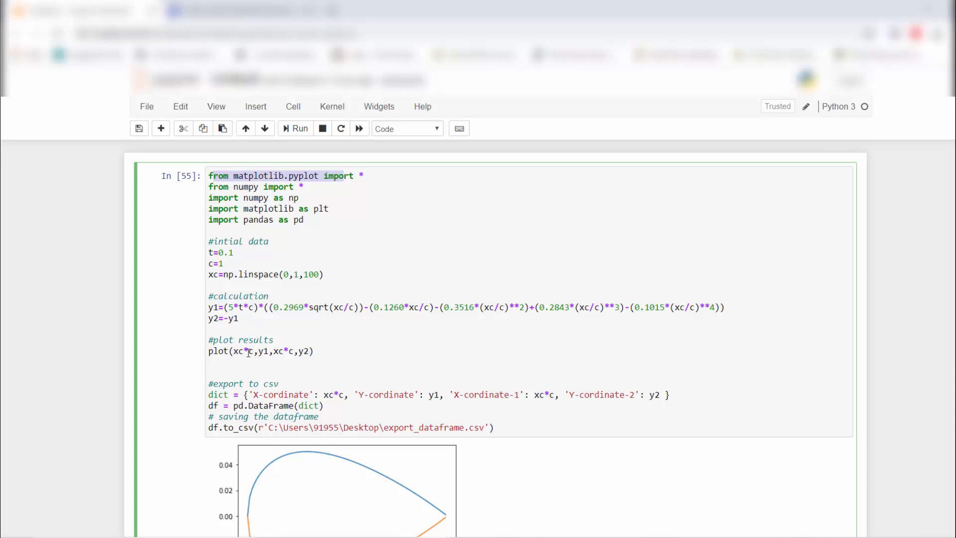
pyautogui.moveTo(419, 482)
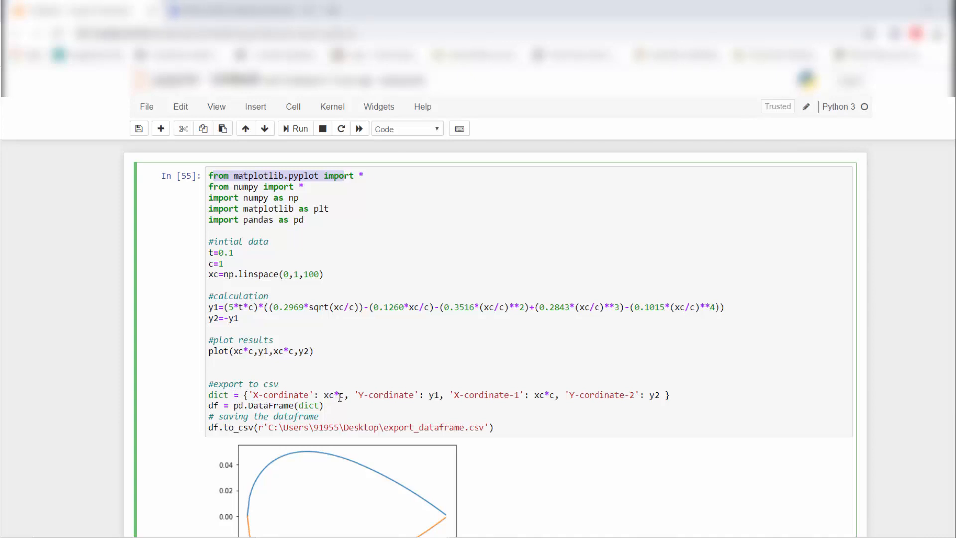
pyautogui.moveTo(438, 397)
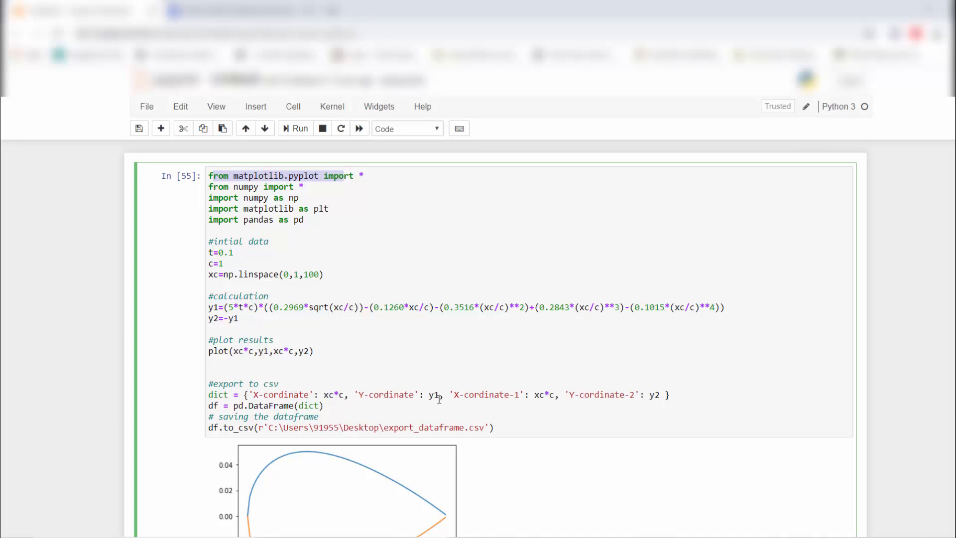
pyautogui.moveTo(544, 397)
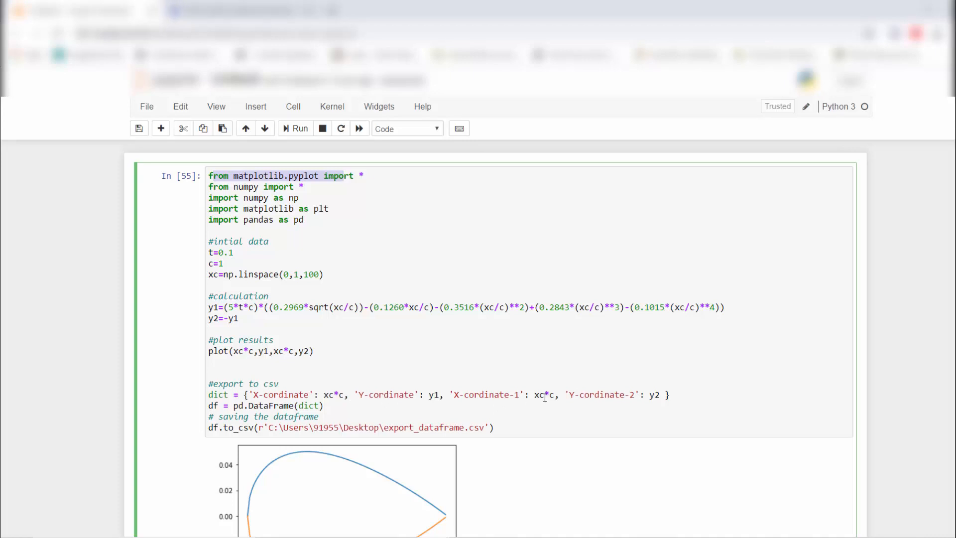
pyautogui.moveTo(603, 397)
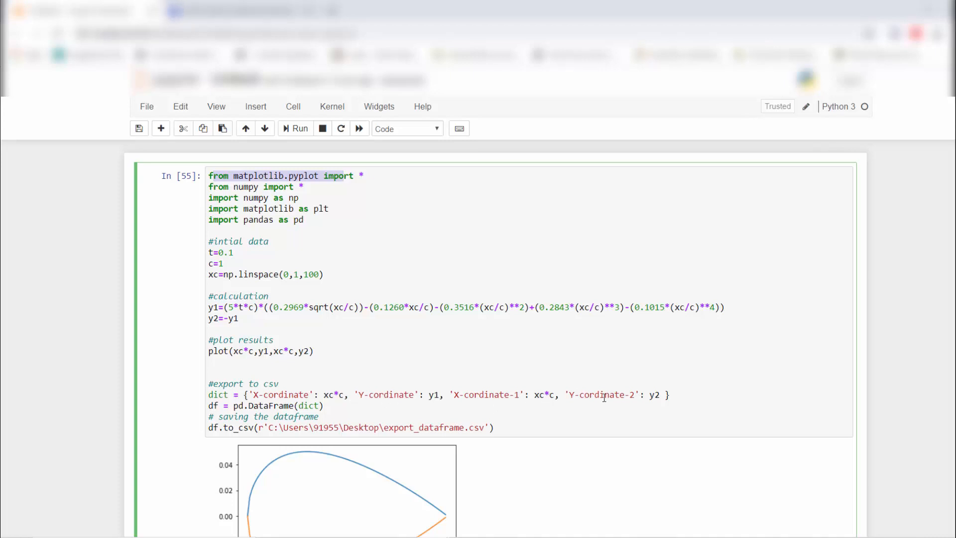
pyautogui.moveTo(334, 394)
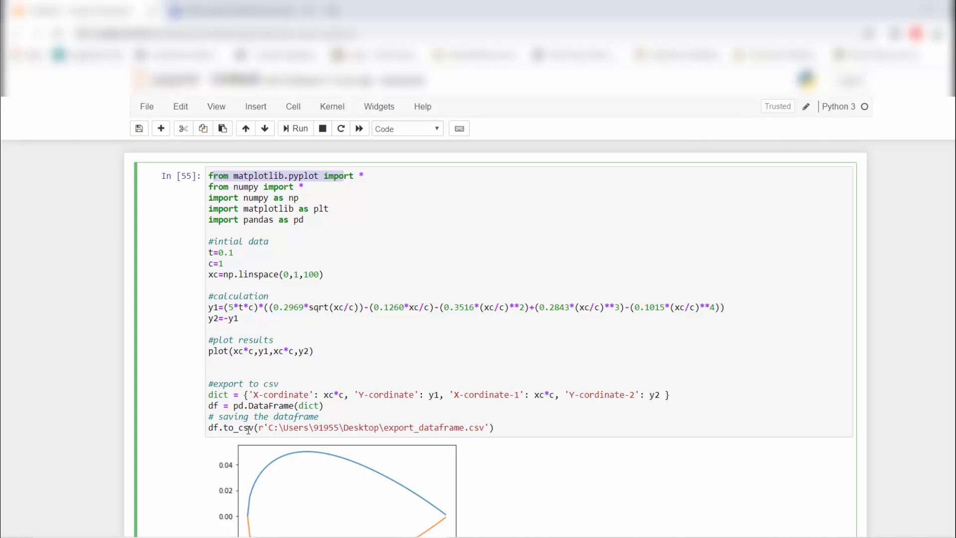
pyautogui.scroll(-3)
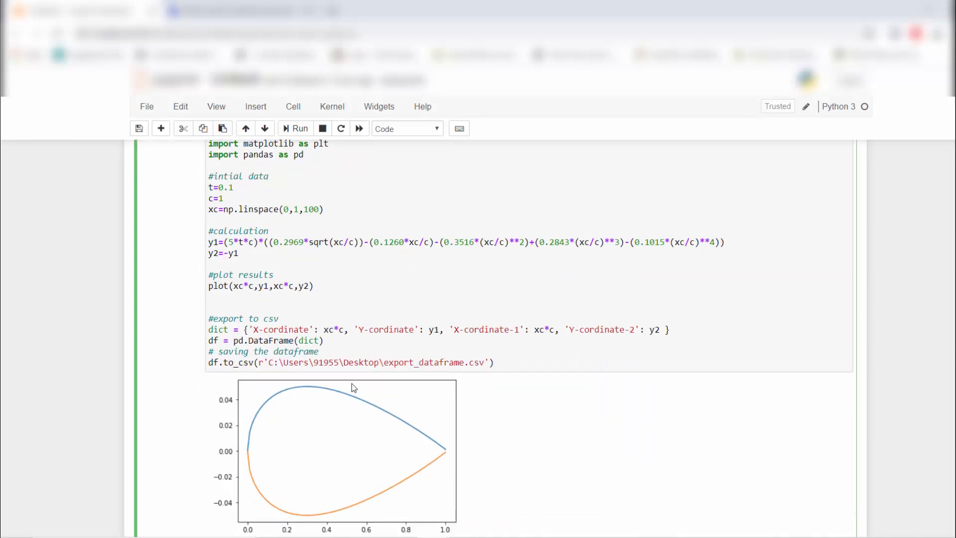
pyautogui.moveTo(298, 128)
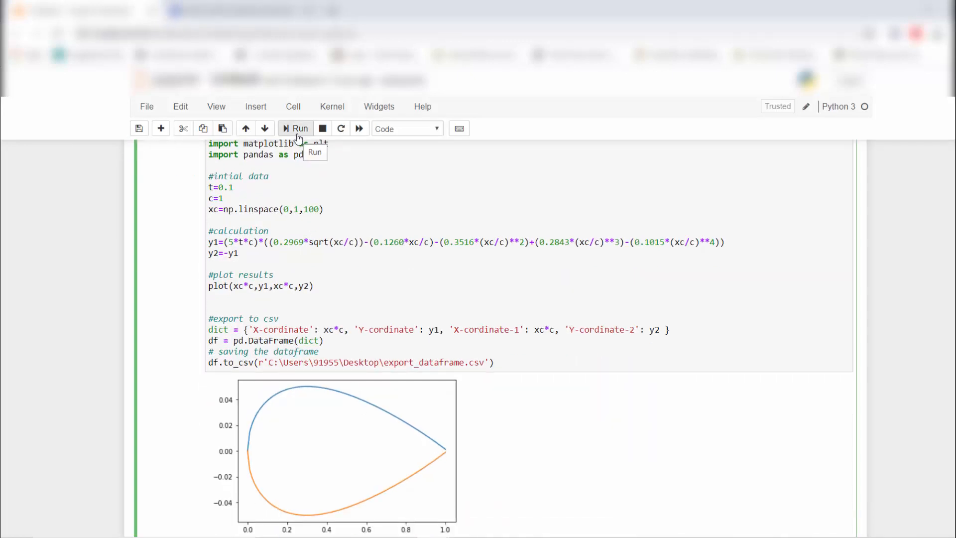
pyautogui.moveTo(299, 143)
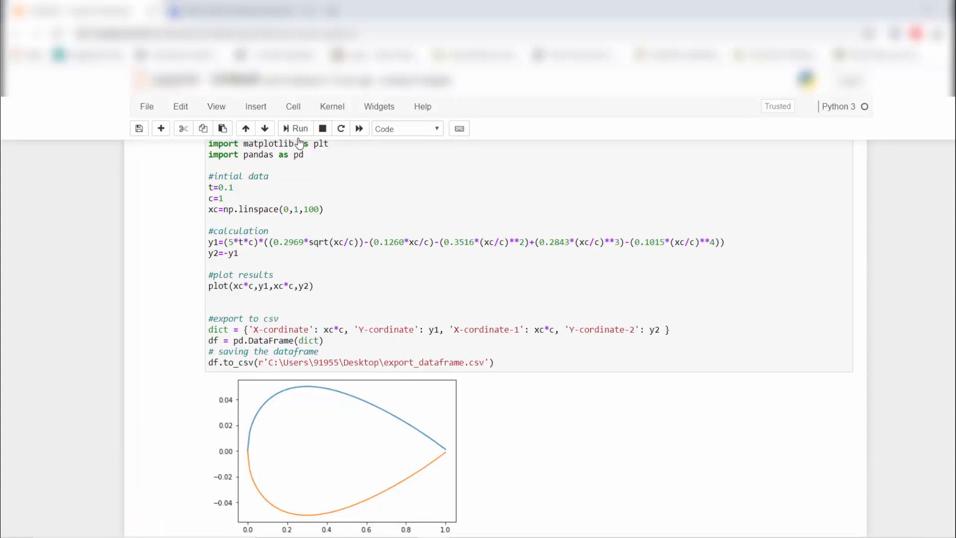
pyautogui.moveTo(299, 144)
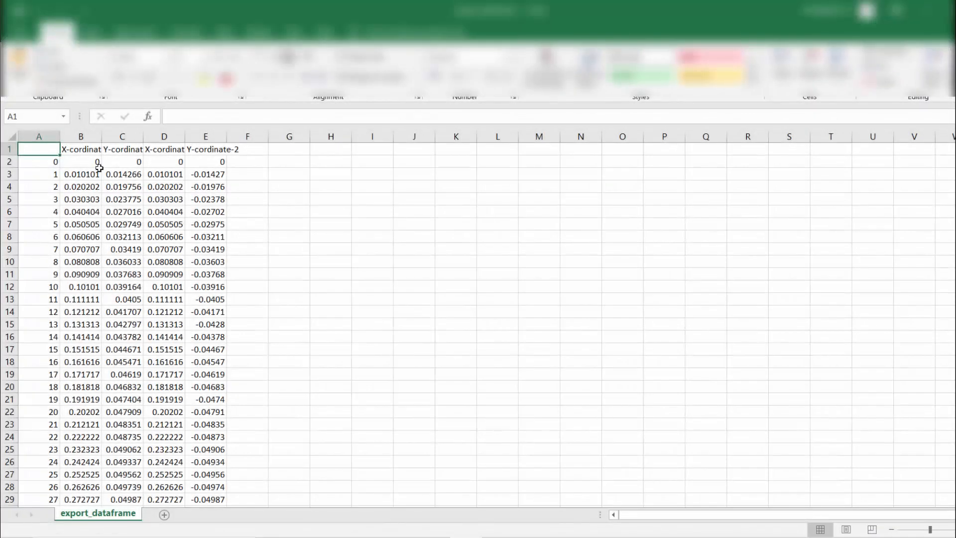
# Scroll through the 100 exported coordinate rows and select the data columns B to E
pyautogui.scroll(-3)
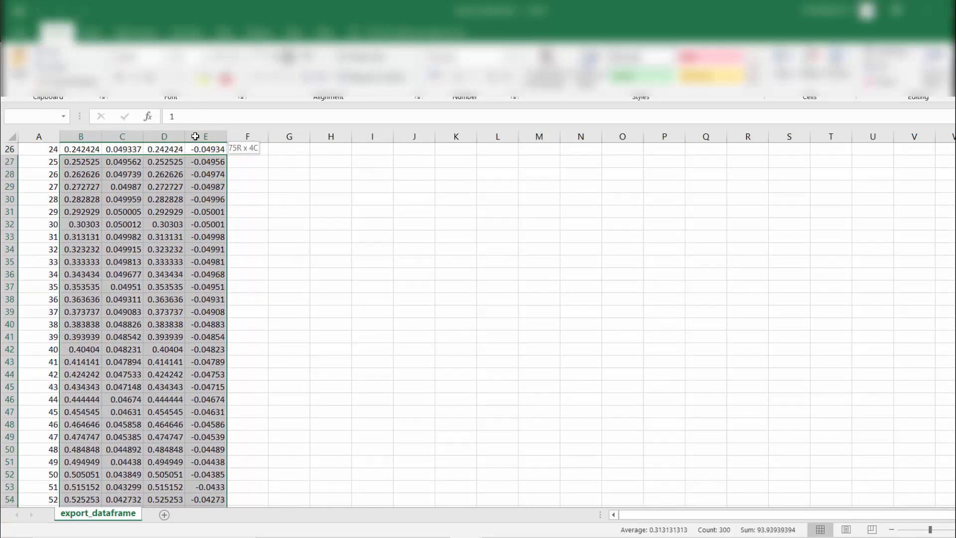
pyautogui.scroll(3)
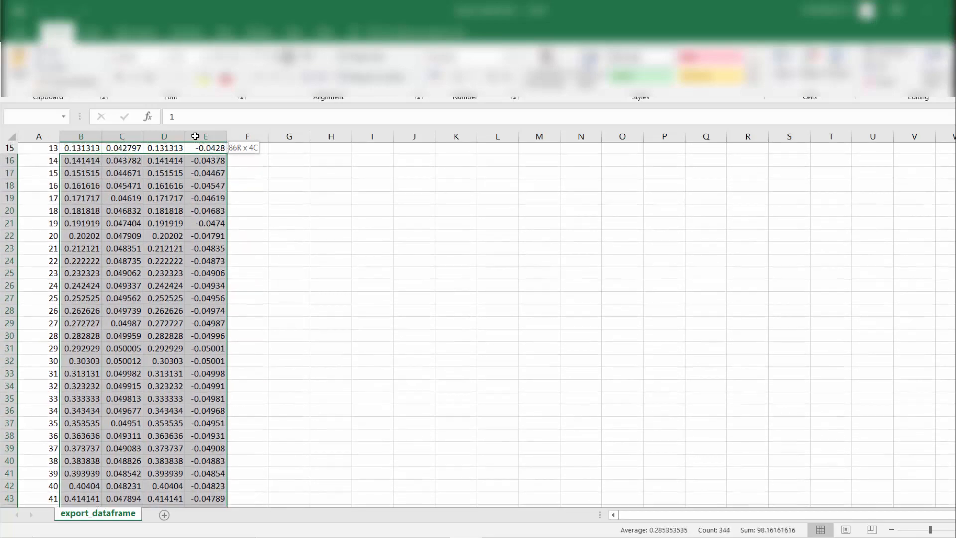
pyautogui.scroll(3)
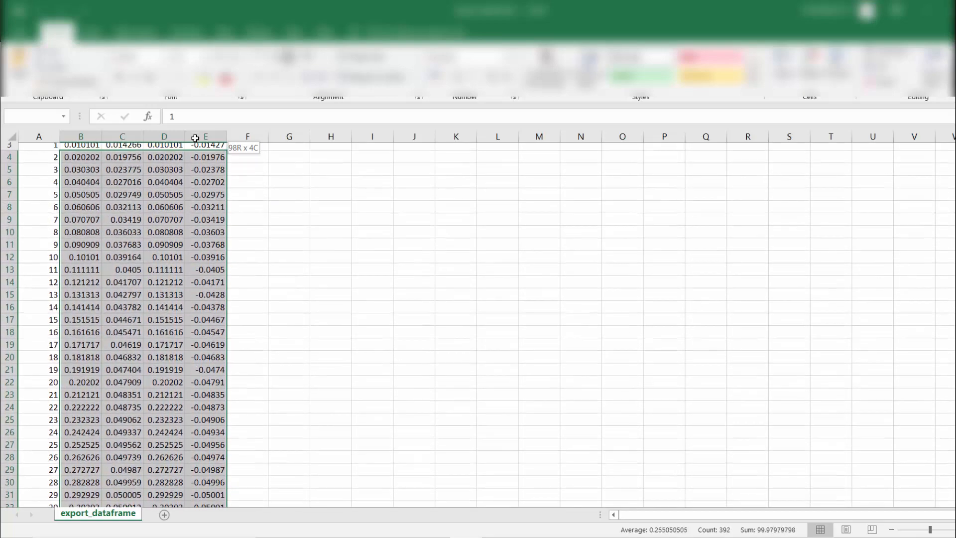
pyautogui.click(122, 173)
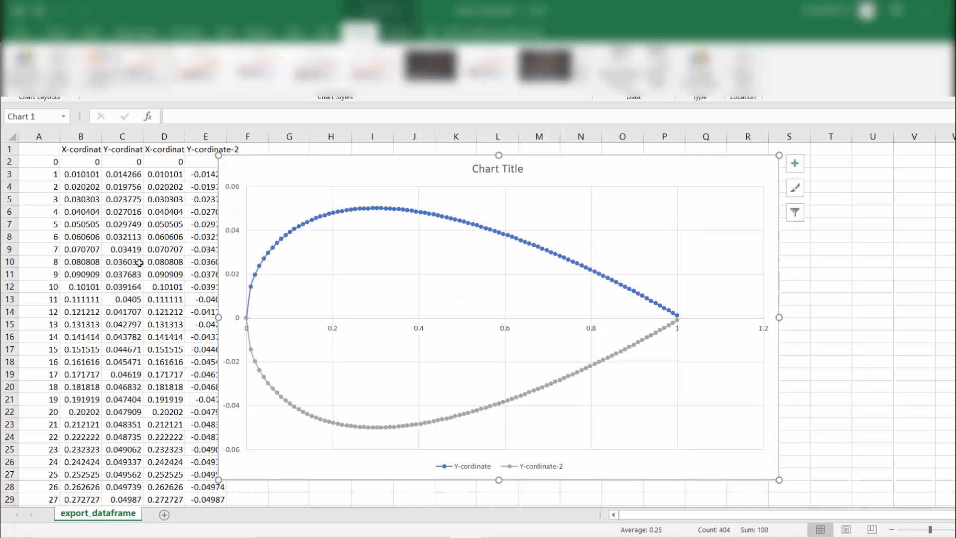
pyautogui.moveTo(82, 200)
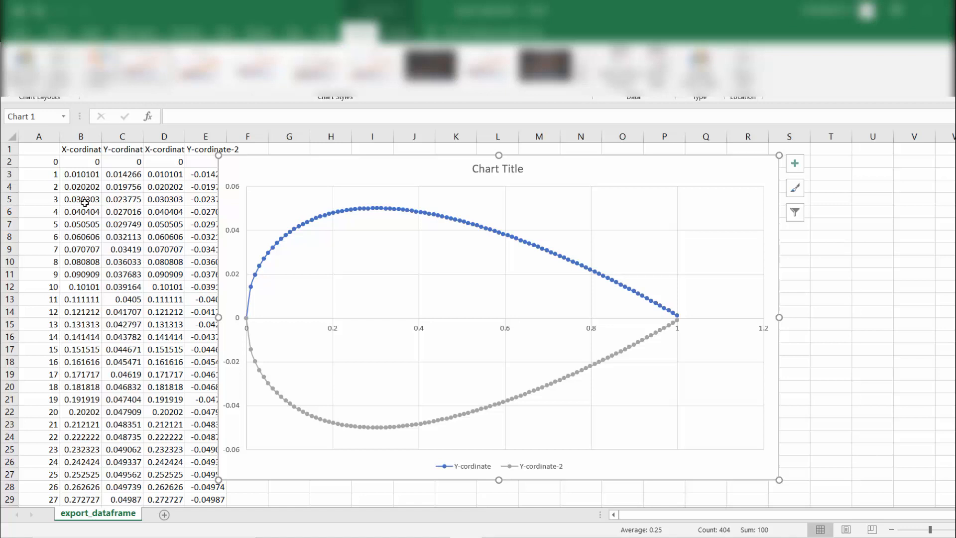
pyautogui.moveTo(108, 176)
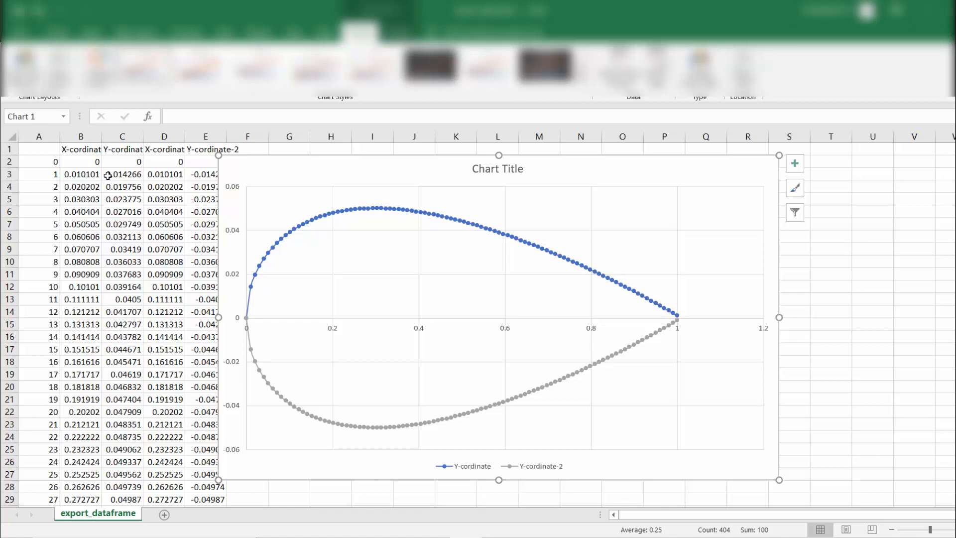
# Scroll down the sheet to row 101, where x equals 1
pyautogui.scroll(-3)
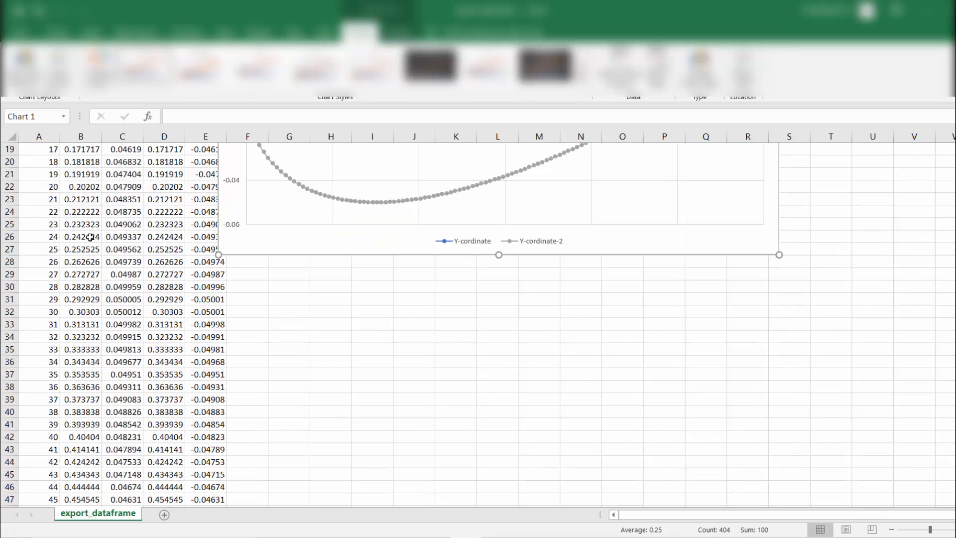
pyautogui.scroll(-3)
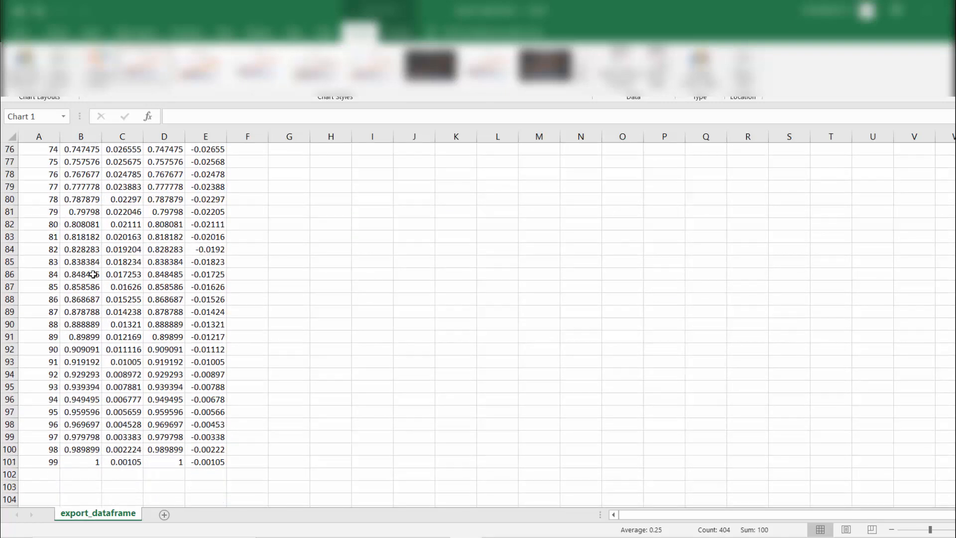
pyautogui.moveTo(52, 461)
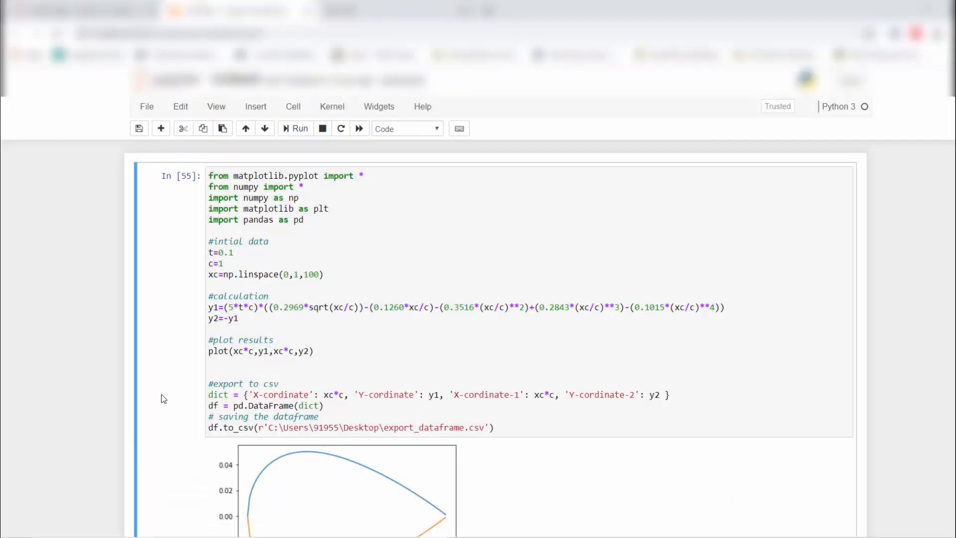
# Change linspace(0,1,100) to linspace(0,1,1000) in the airfoil cell
pyautogui.click(317, 275)
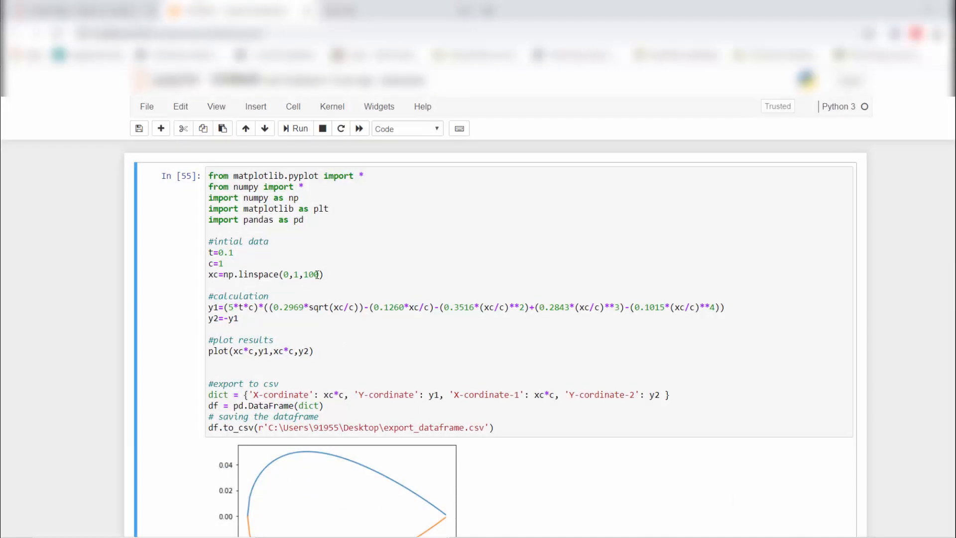
pyautogui.write('0')
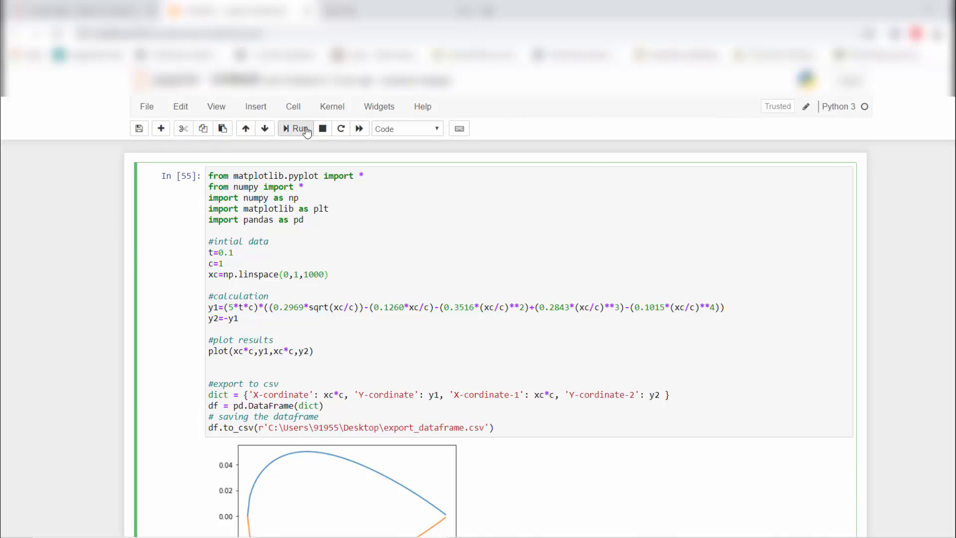
pyautogui.moveTo(299, 127)
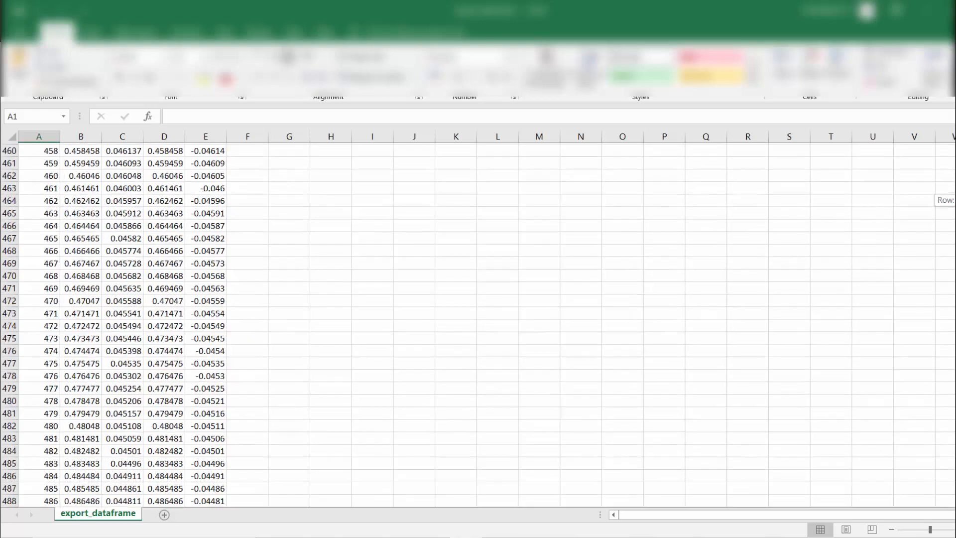
# Scroll to the last row of the re-exported CSV, row 1001 with X equal to 1
pyautogui.scroll(-3)
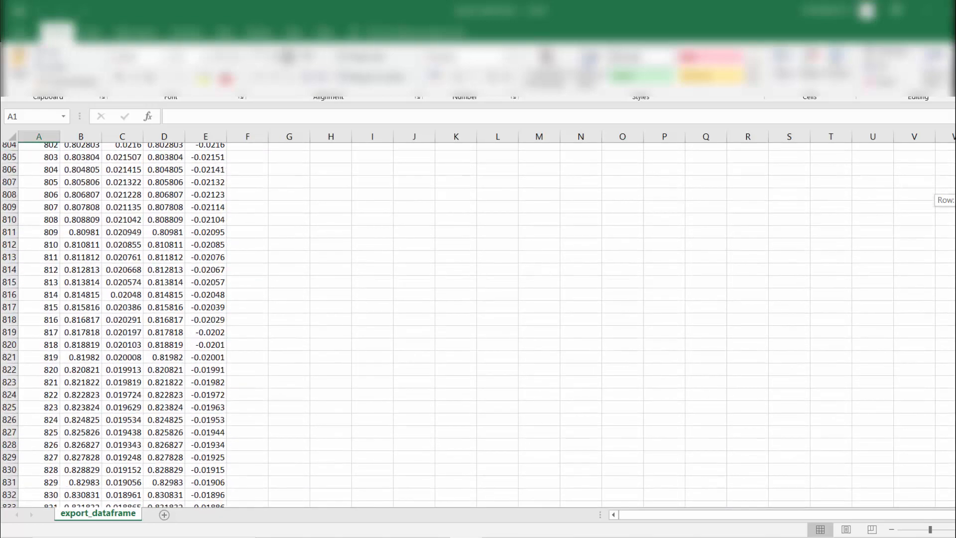
pyautogui.scroll(-3)
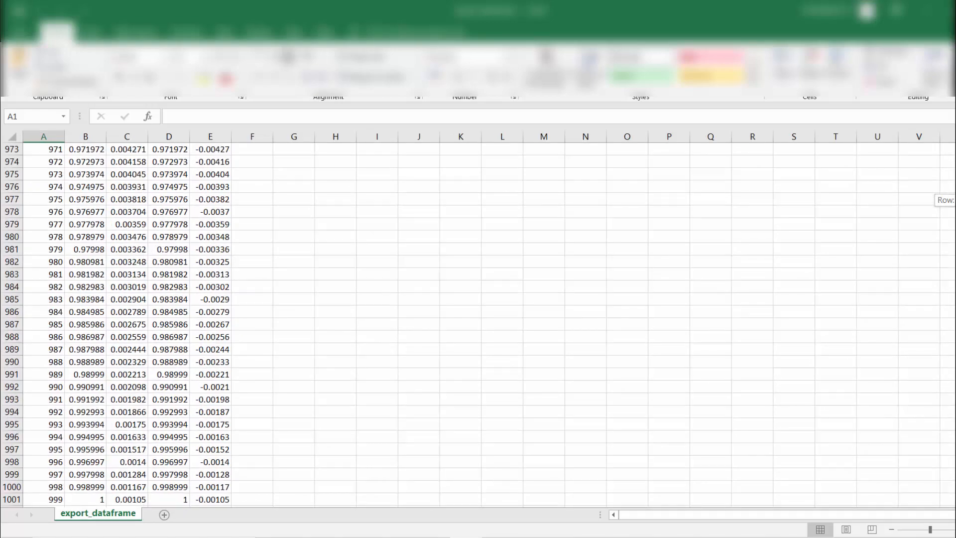
pyautogui.scroll(3)
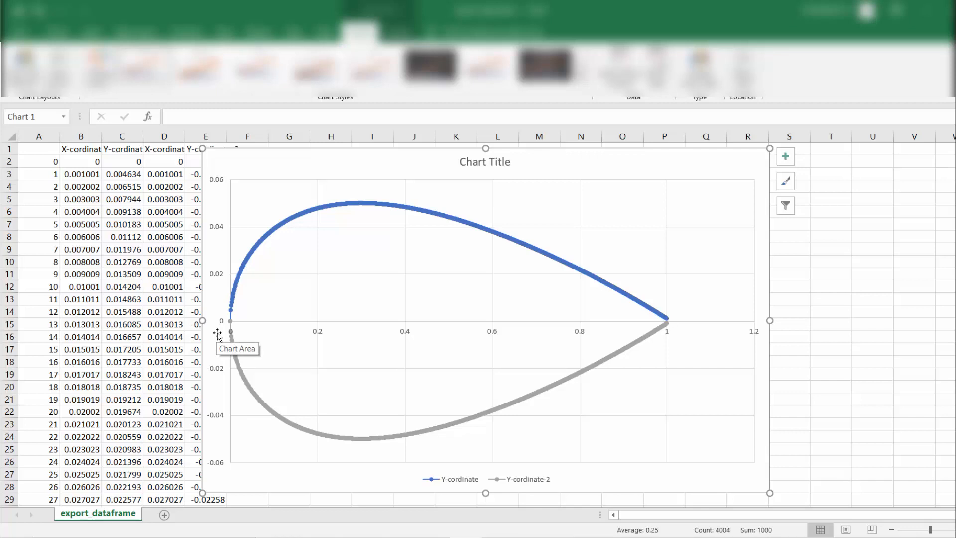
pyautogui.moveTo(194, 291)
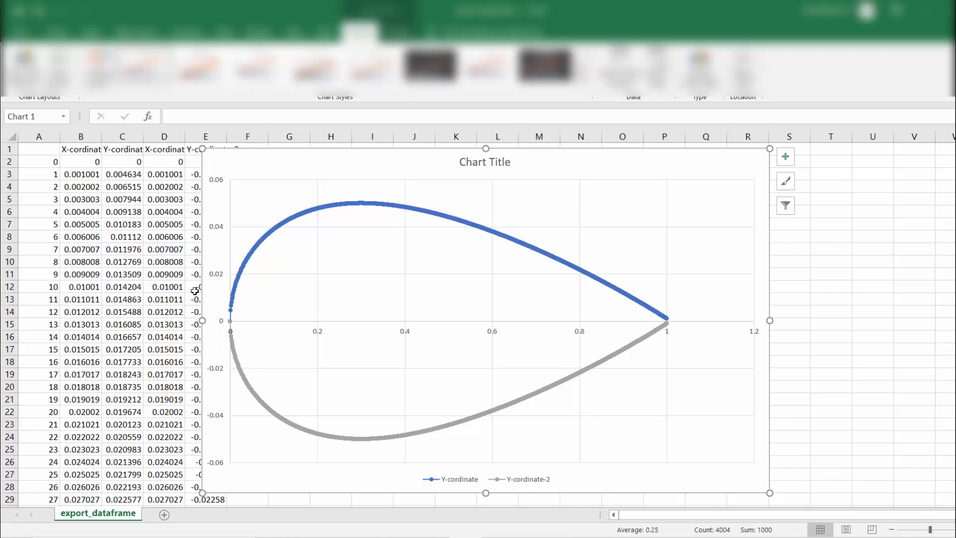
pyautogui.moveTo(468, 238)
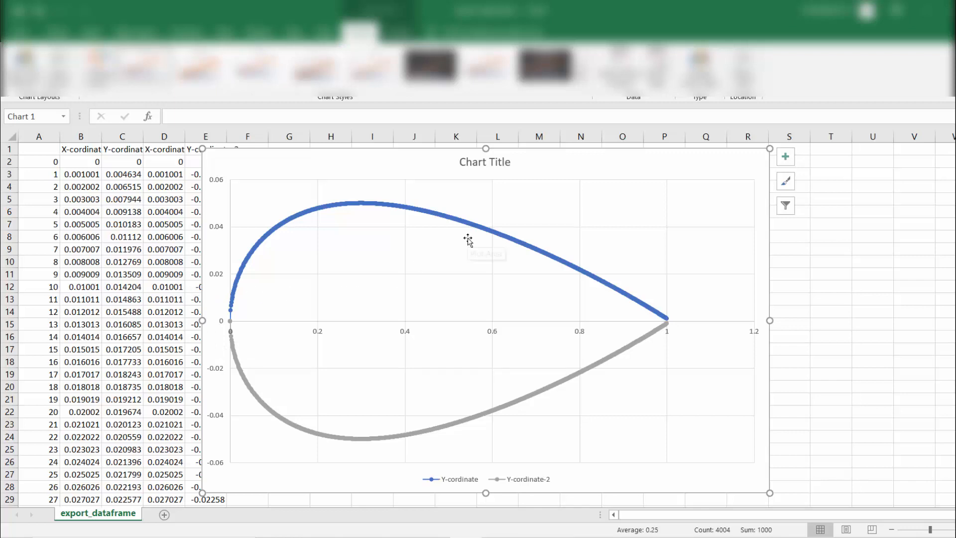
pyautogui.moveTo(338, 272)
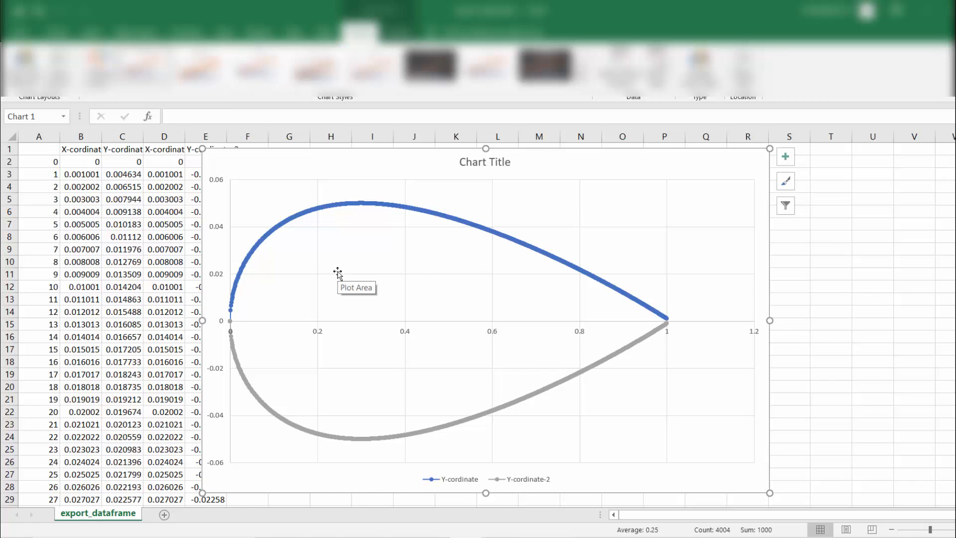
pyautogui.moveTo(402, 499)
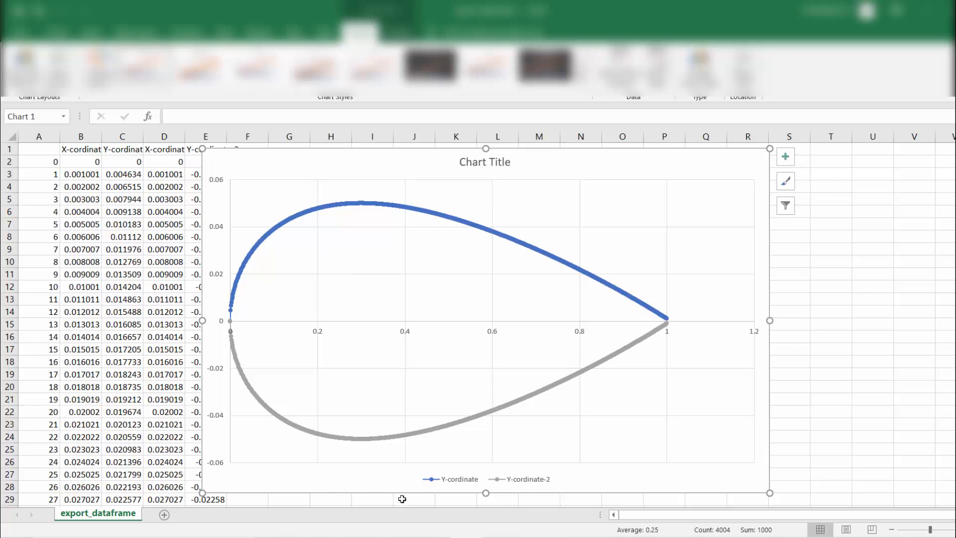